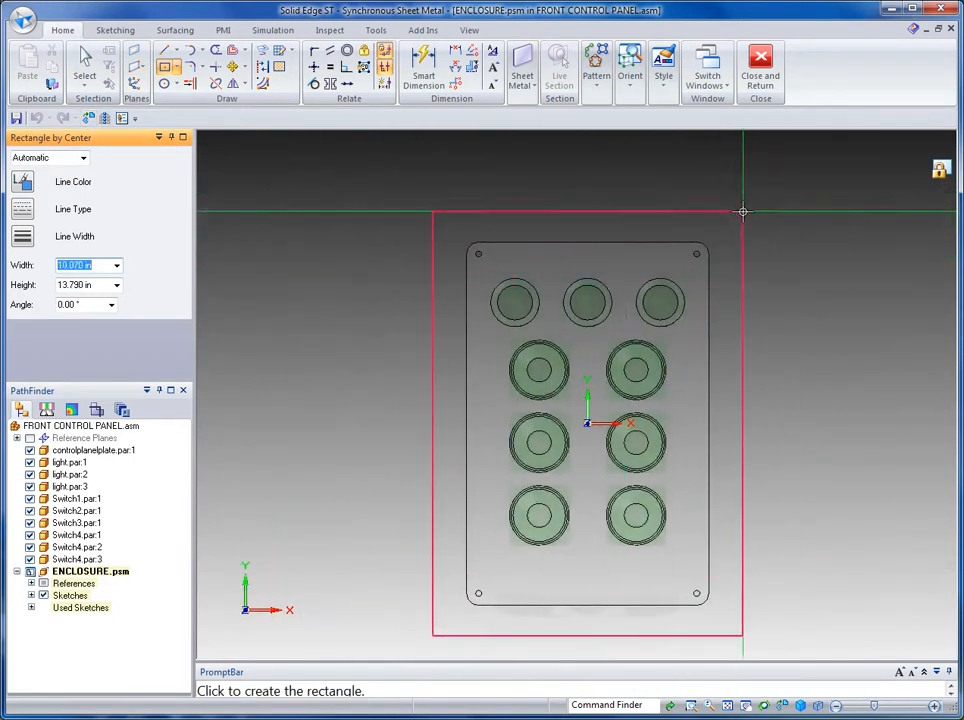
mouse_move(752, 215)
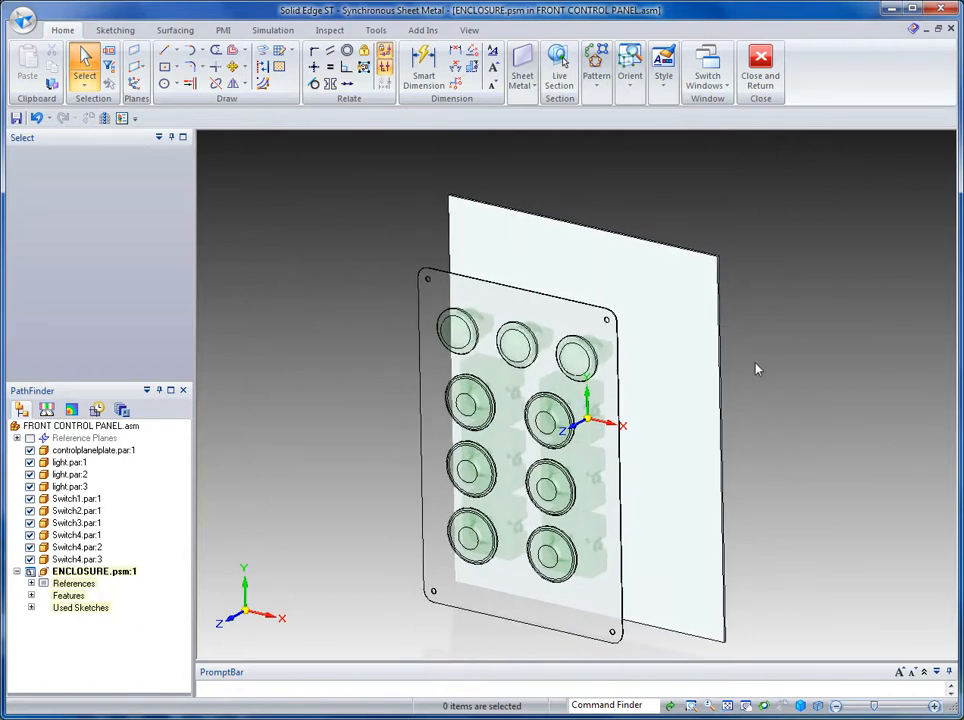
mouse_move(735, 355)
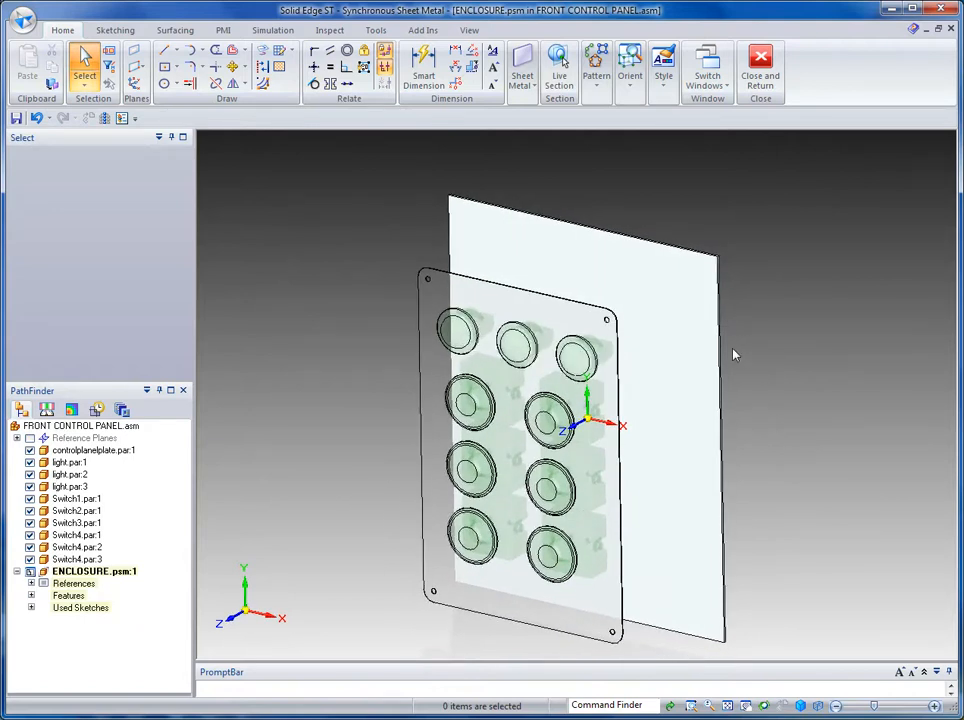
Flange the selected tab edges to wrap the tab's top and sides.
click(648, 238)
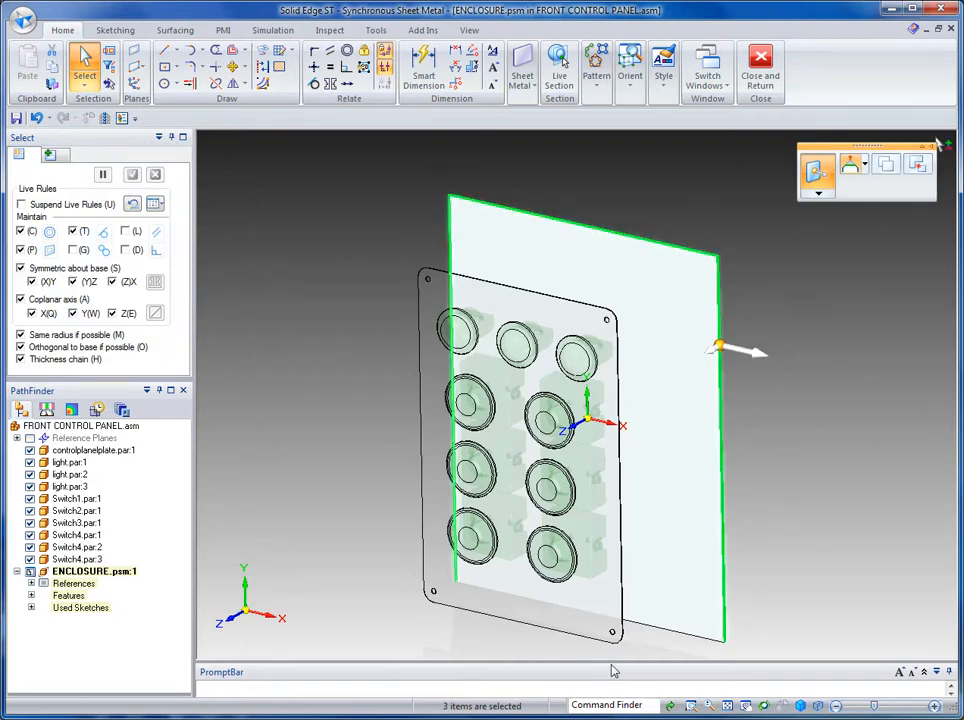
click(718, 352)
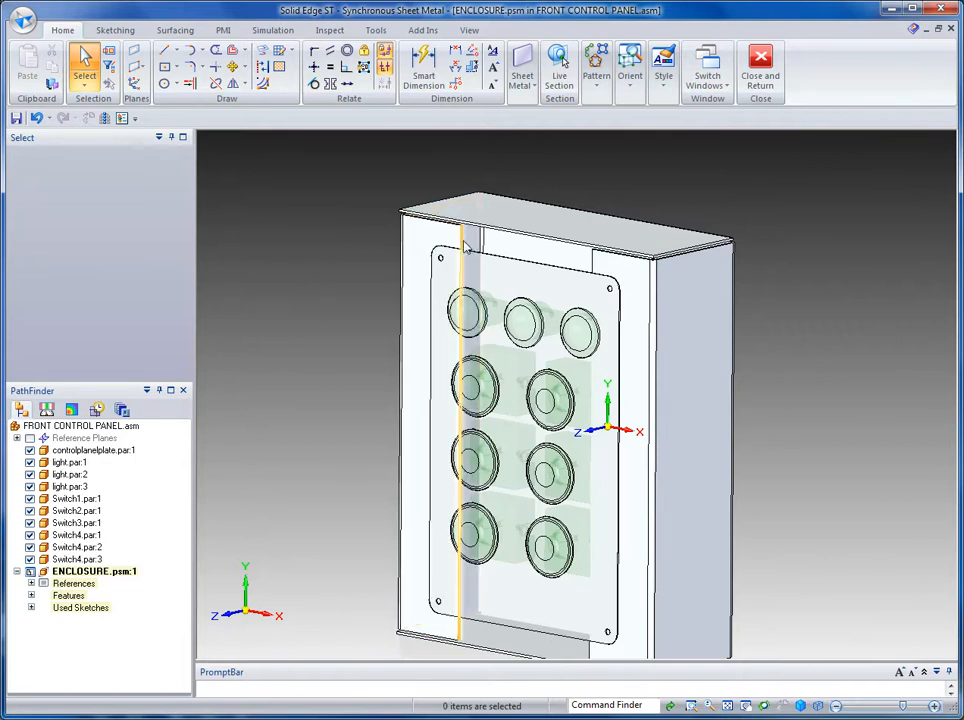
Move the front flange faces outward to frame the control panel plate.
click(462, 250)
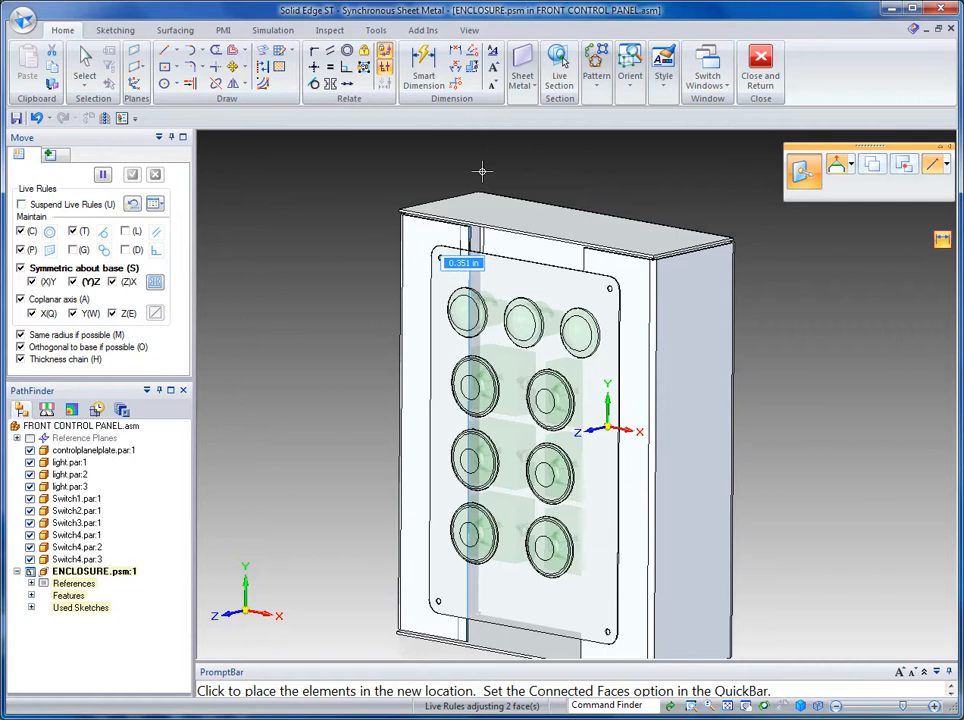
click(467, 240)
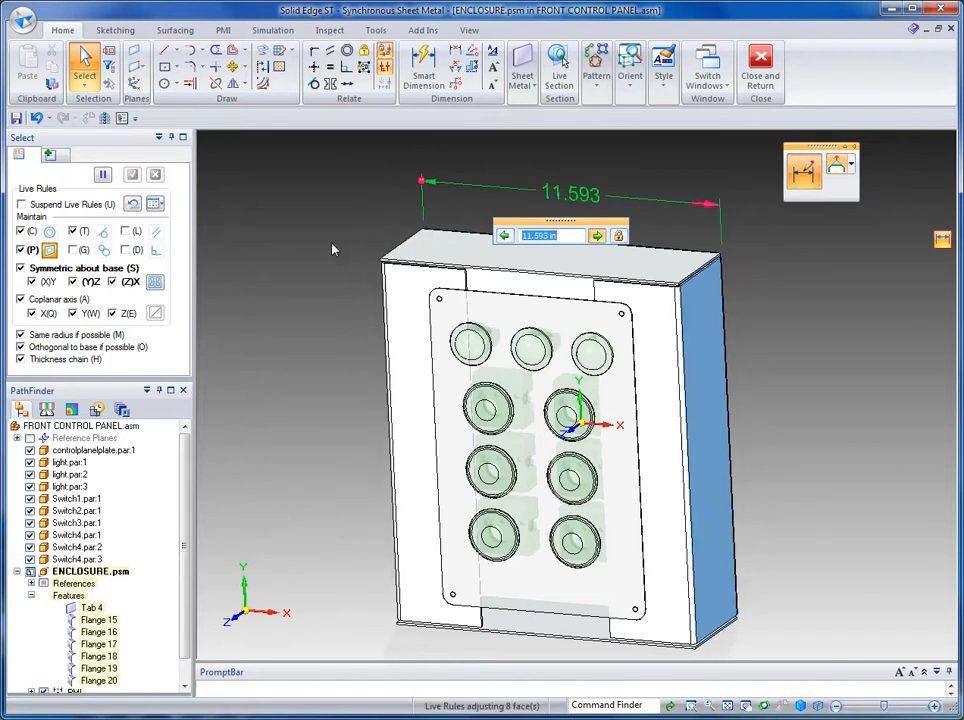
Change the 11.593 enclosure width dimension to 9.
text(9)
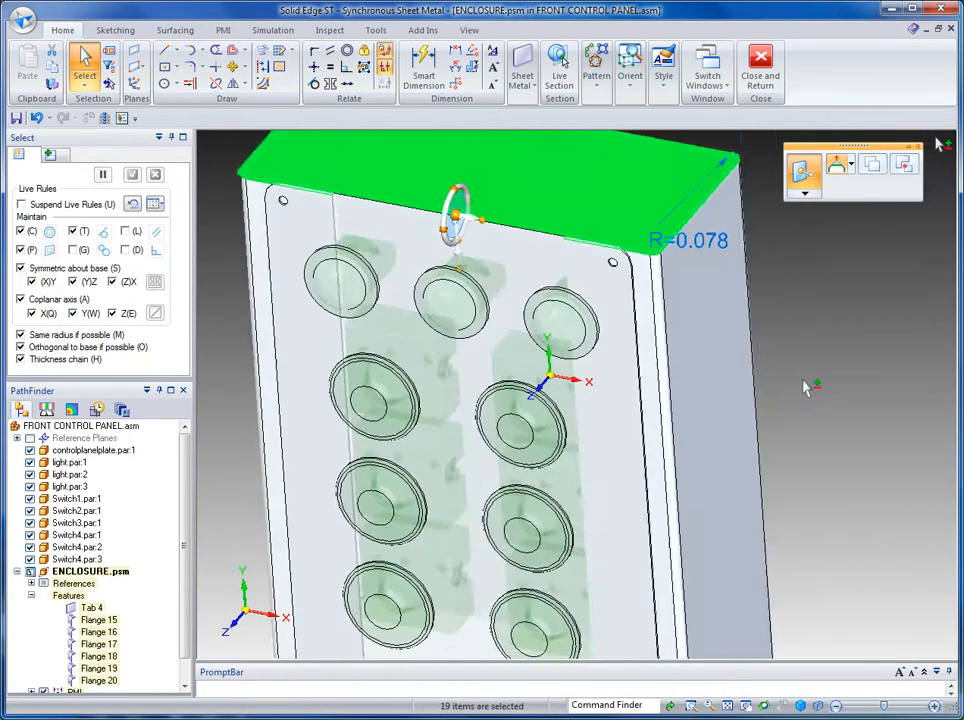
click(800, 363)
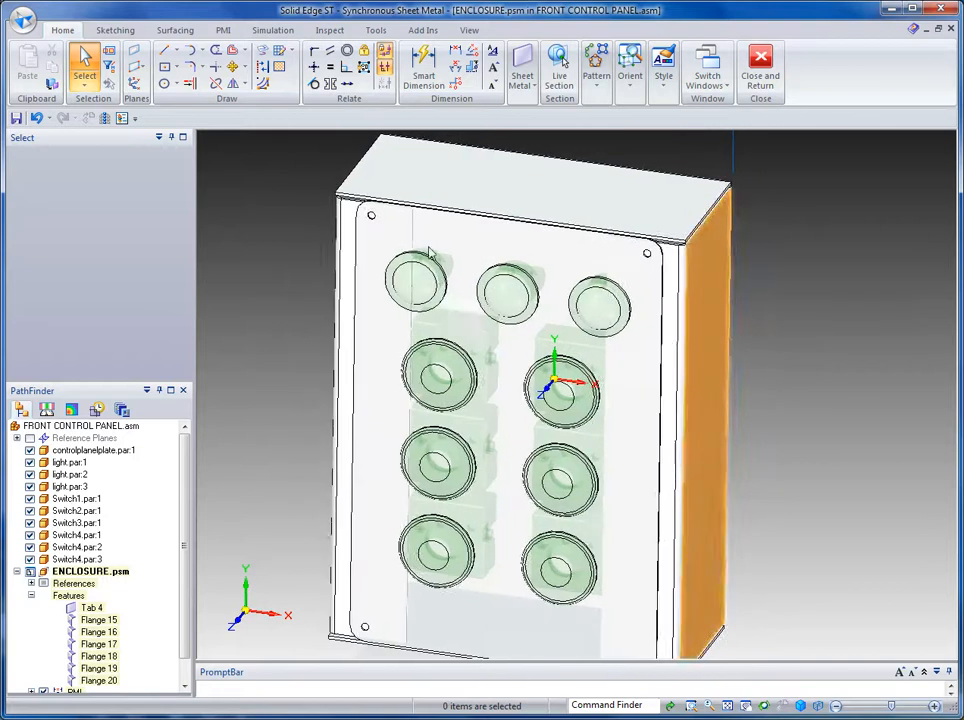
click(415, 285)
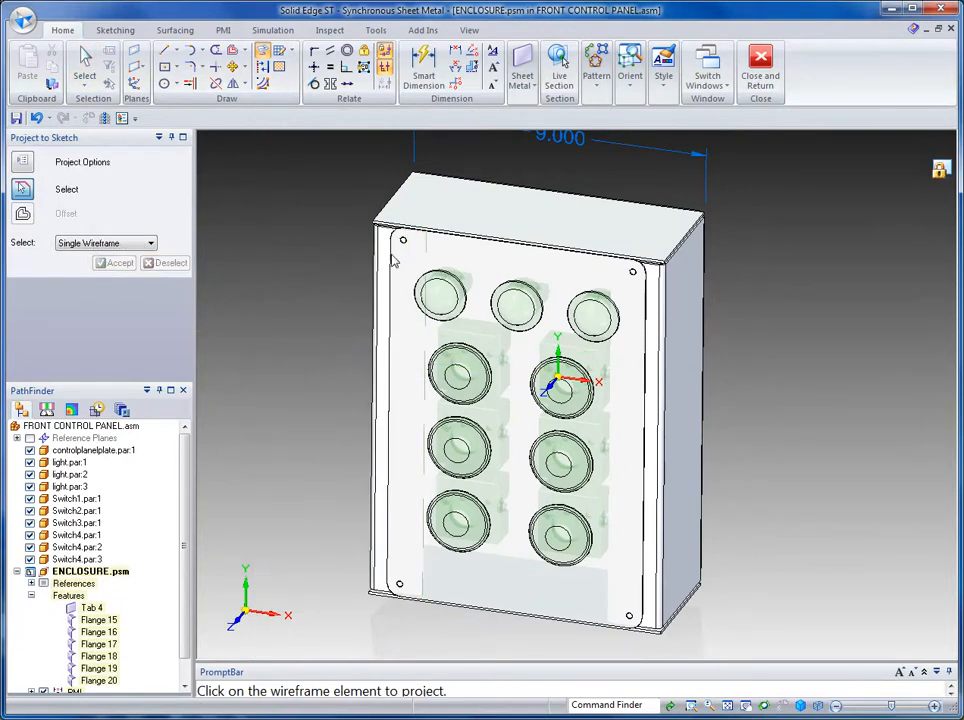
mouse_move(632, 273)
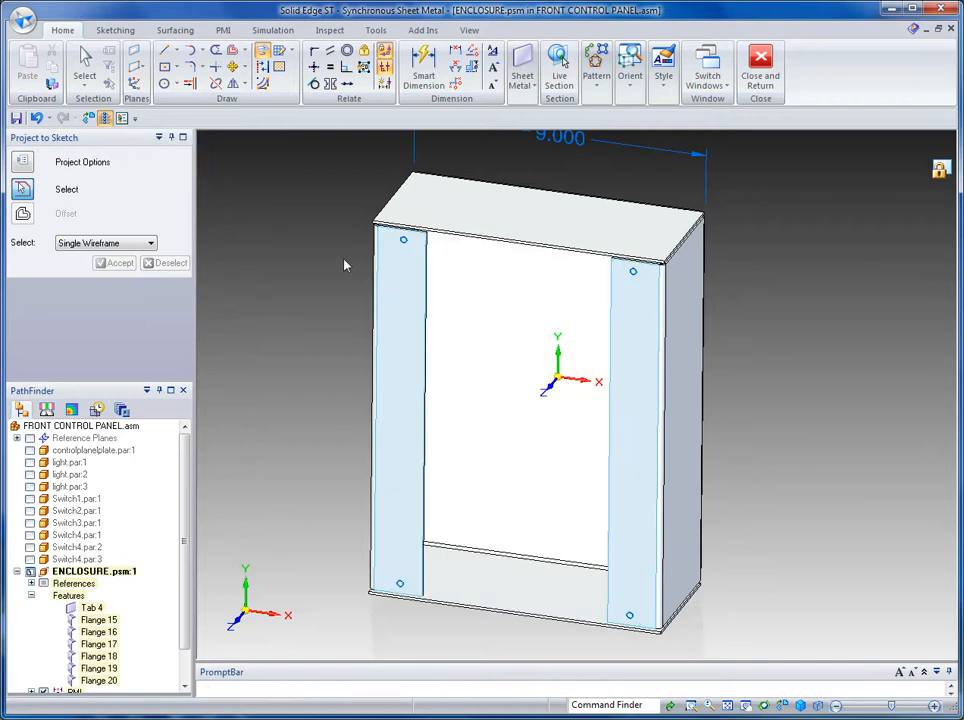
mouse_move(230, 160)
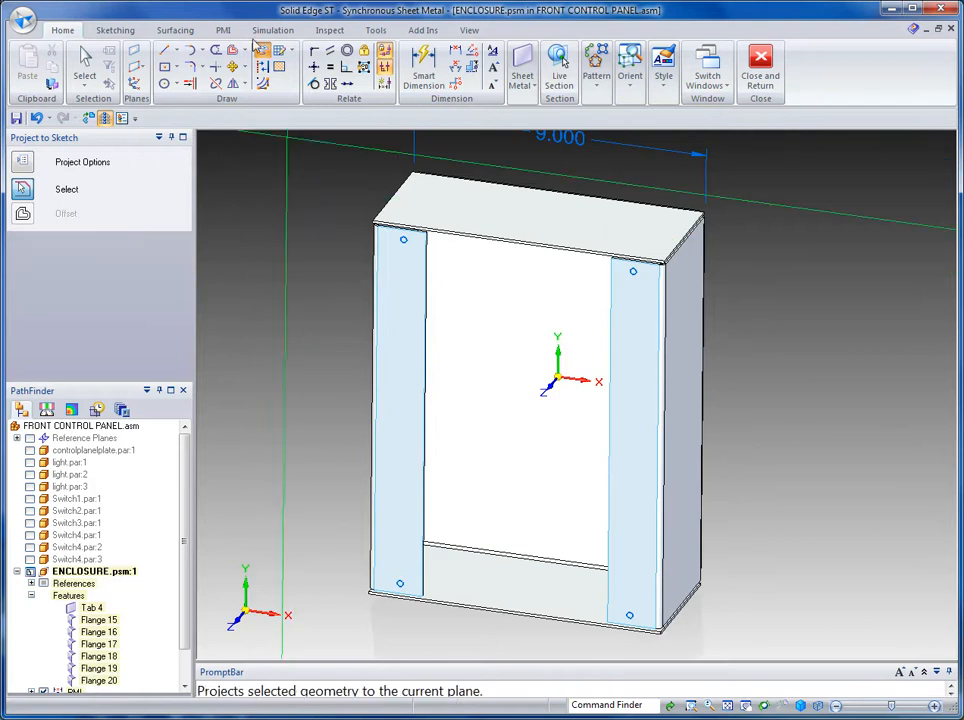
Bring up the list of sheet-metal features.
click(522, 70)
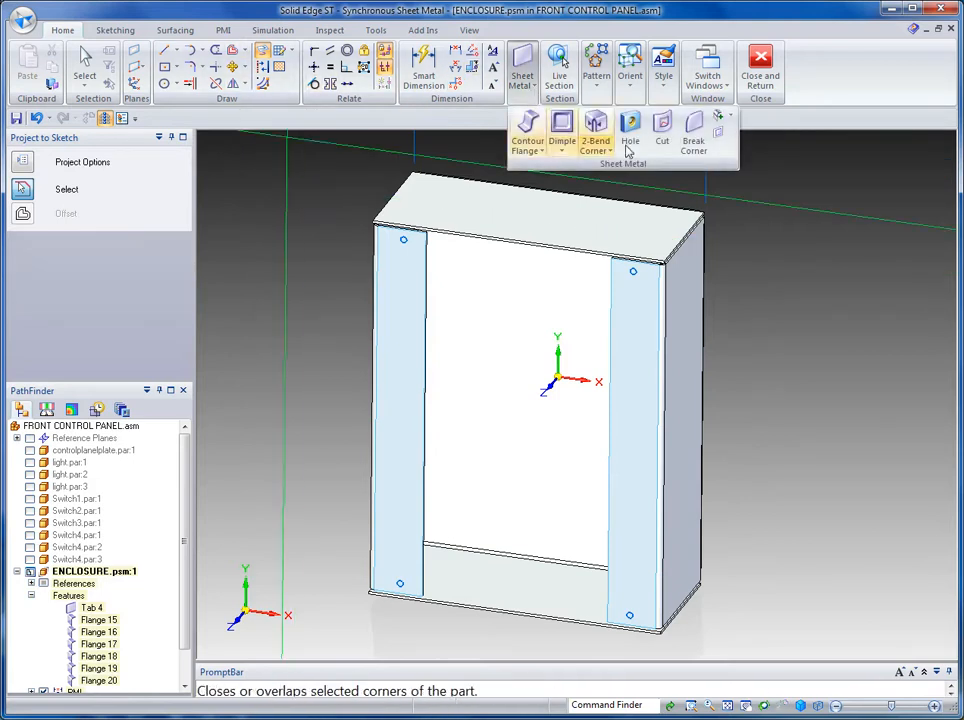
Configure a new hole as threaded #10-32 UNF and confirm the options.
click(629, 130)
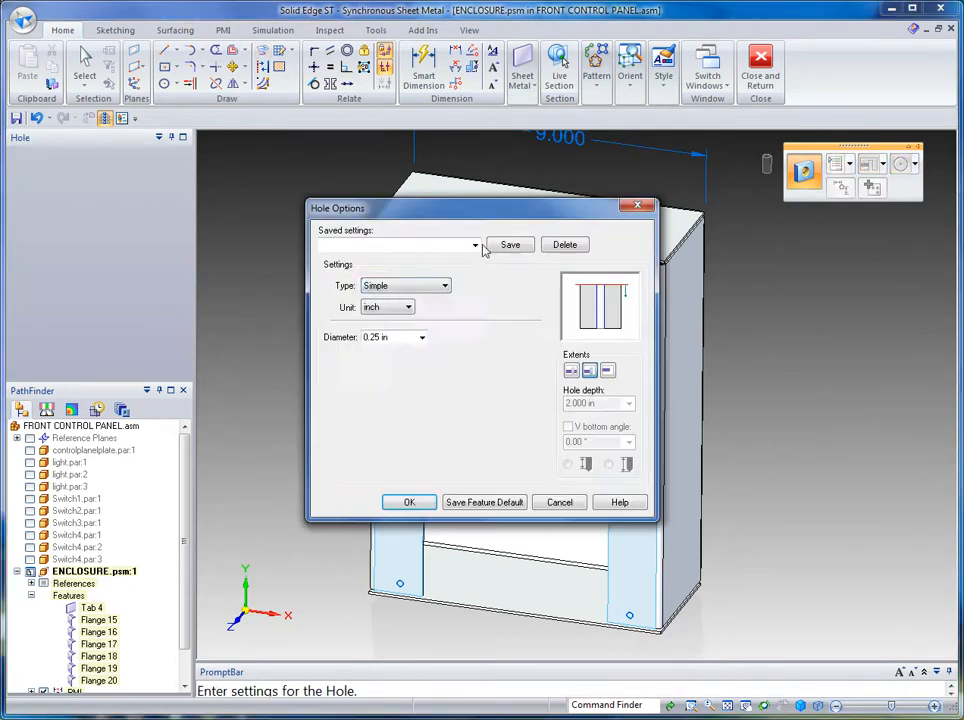
click(405, 285)
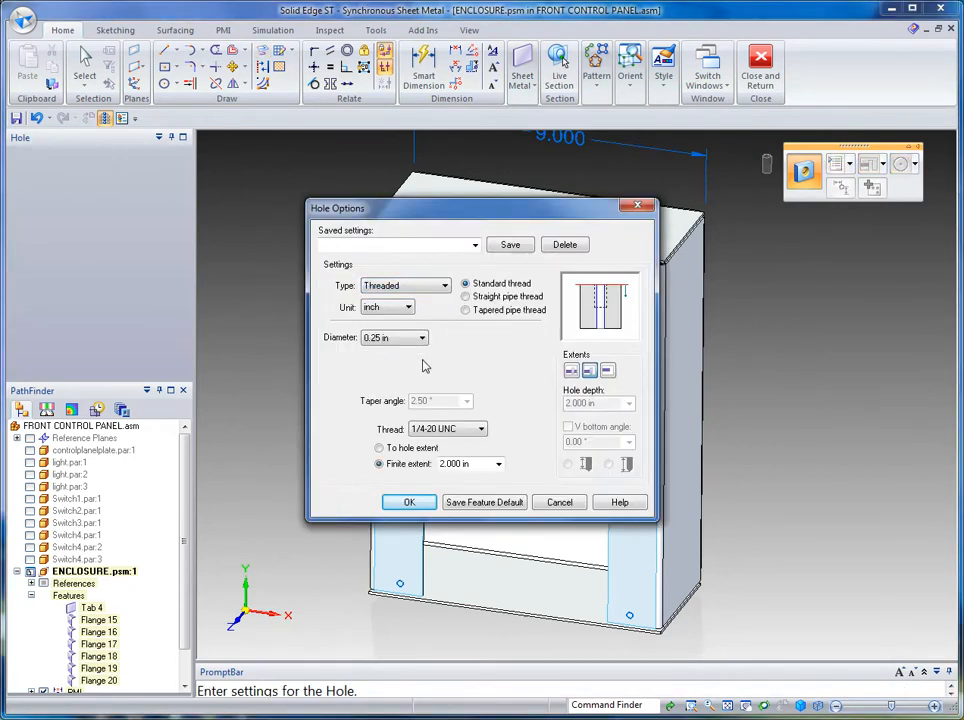
click(481, 428)
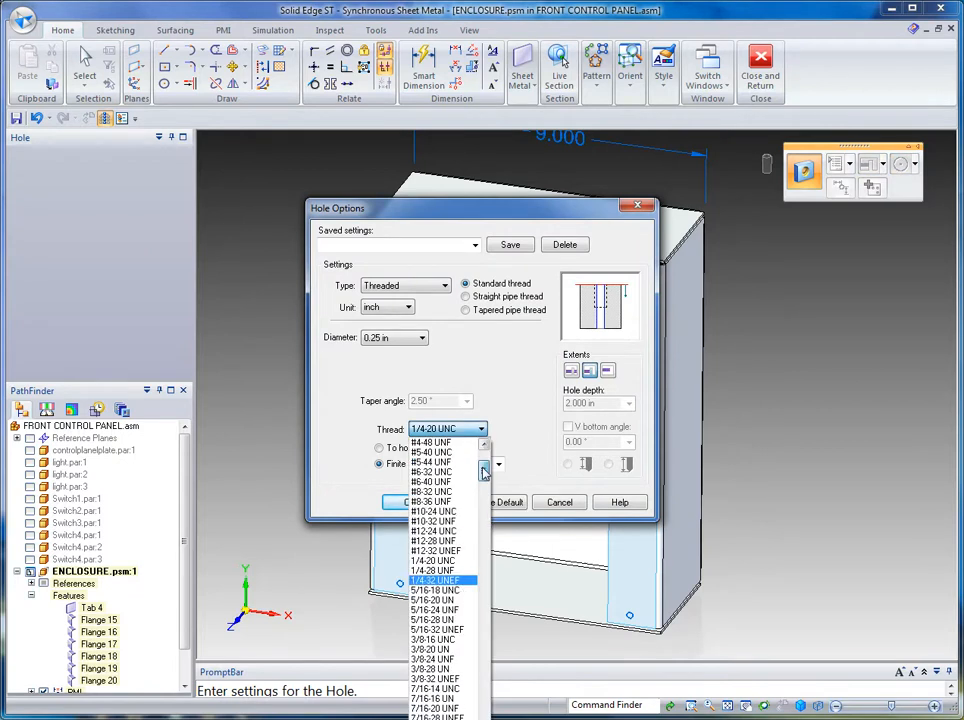
click(432, 521)
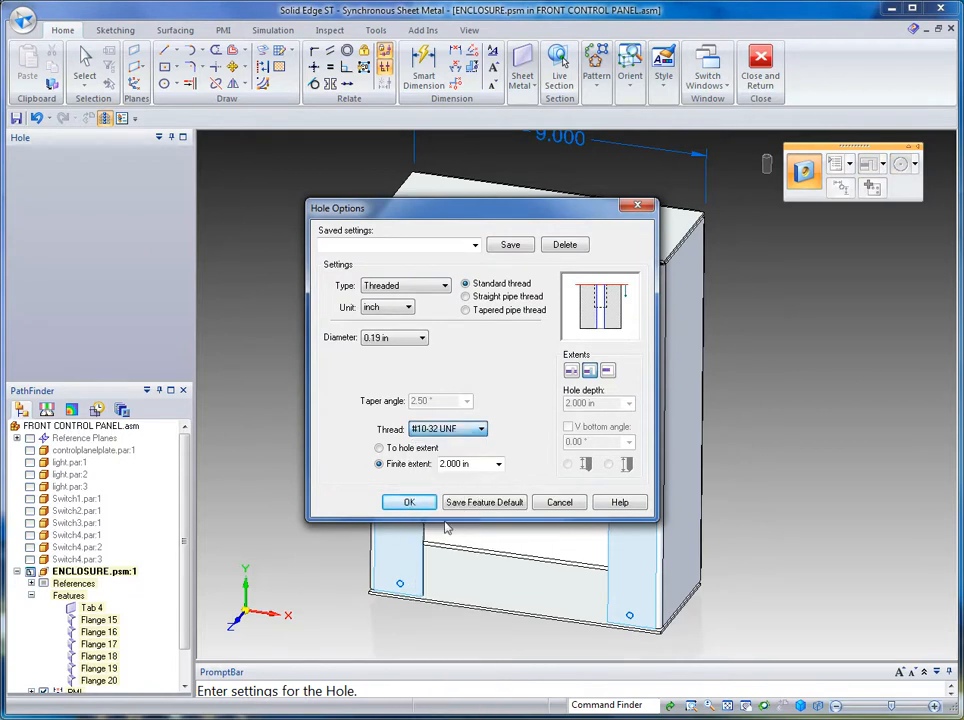
click(408, 502)
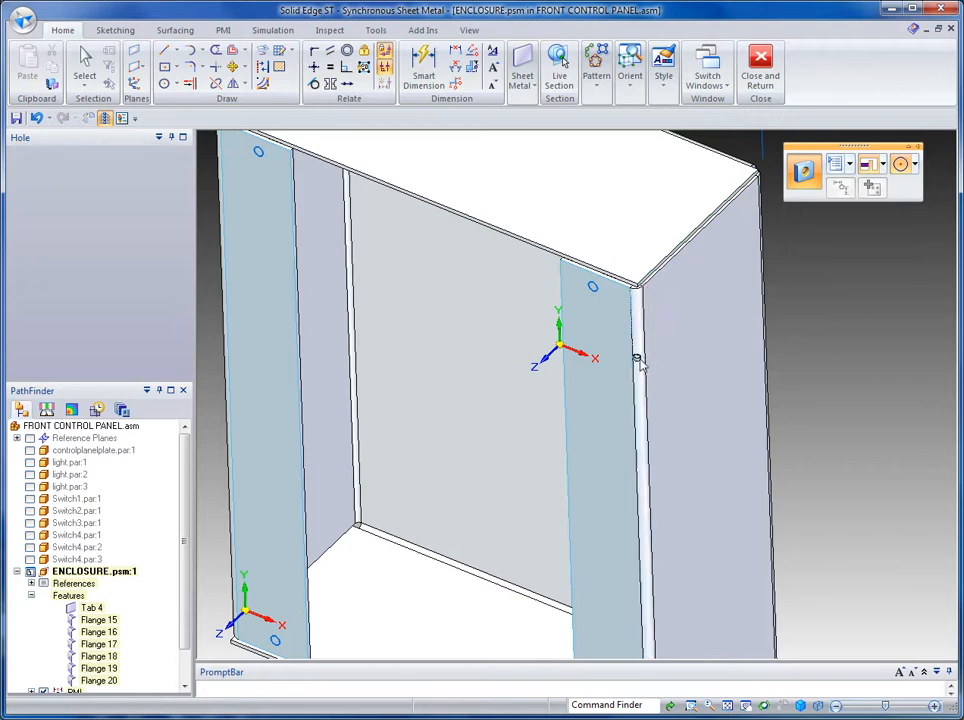
mouse_move(598, 335)
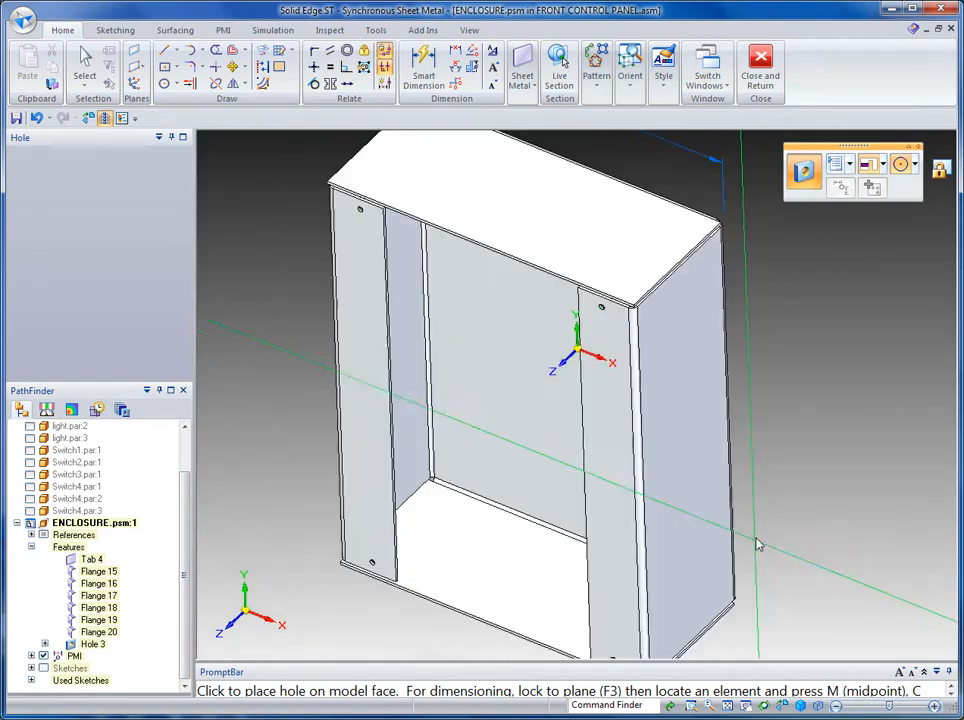
Place threaded holes on the flange faces at the projected mounting points.
click(760, 65)
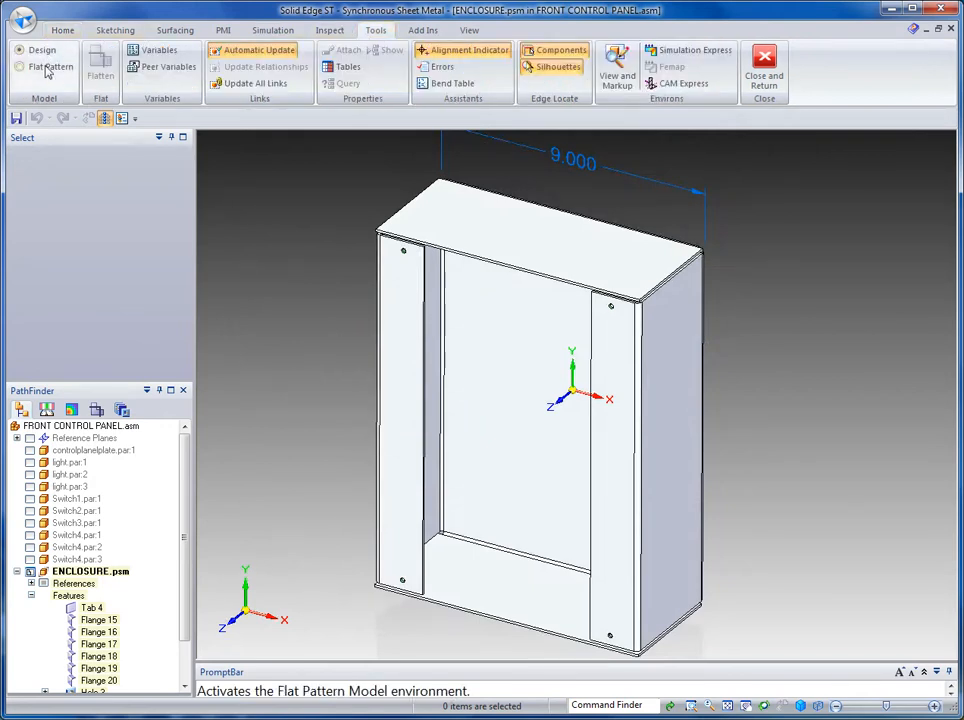
Flatten the enclosure into a 19.559 by 19.543 flat pattern, then return to Design.
click(51, 66)
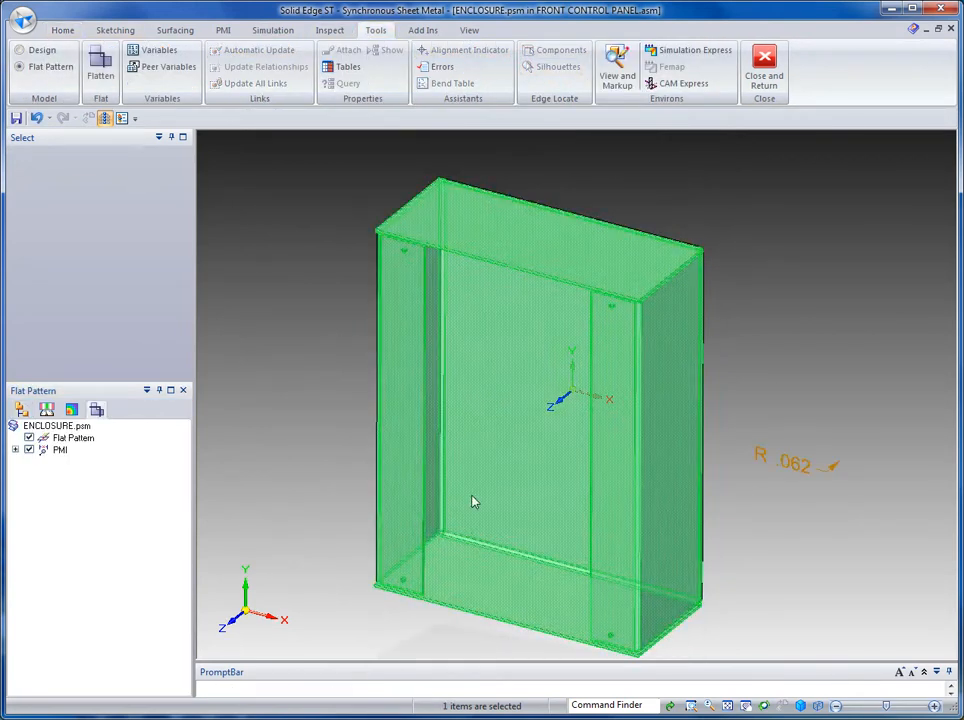
click(100, 64)
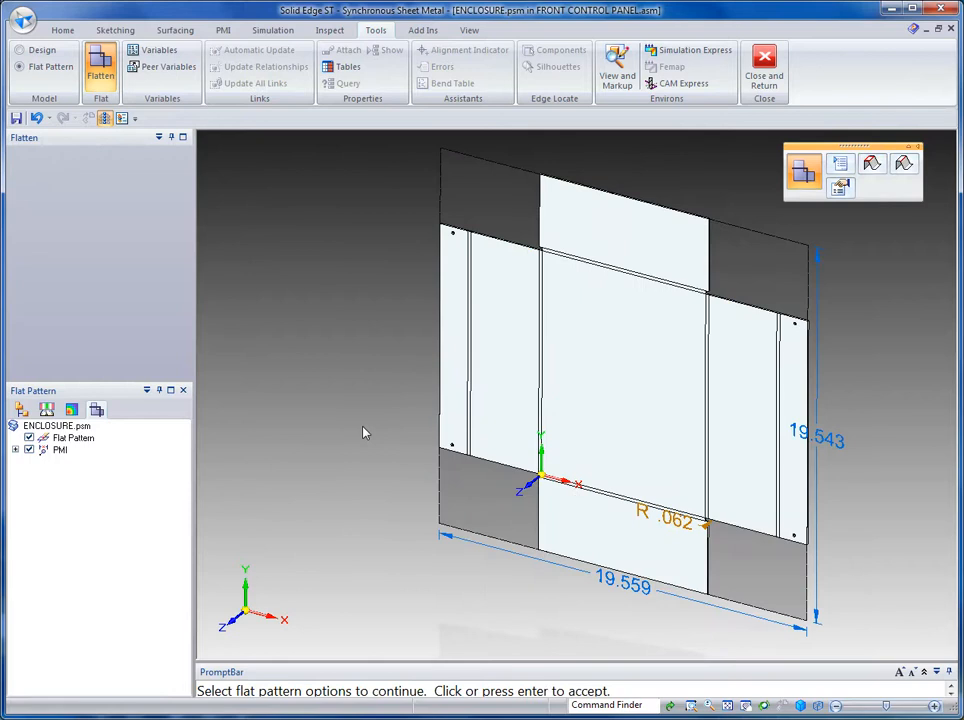
mouse_move(345, 405)
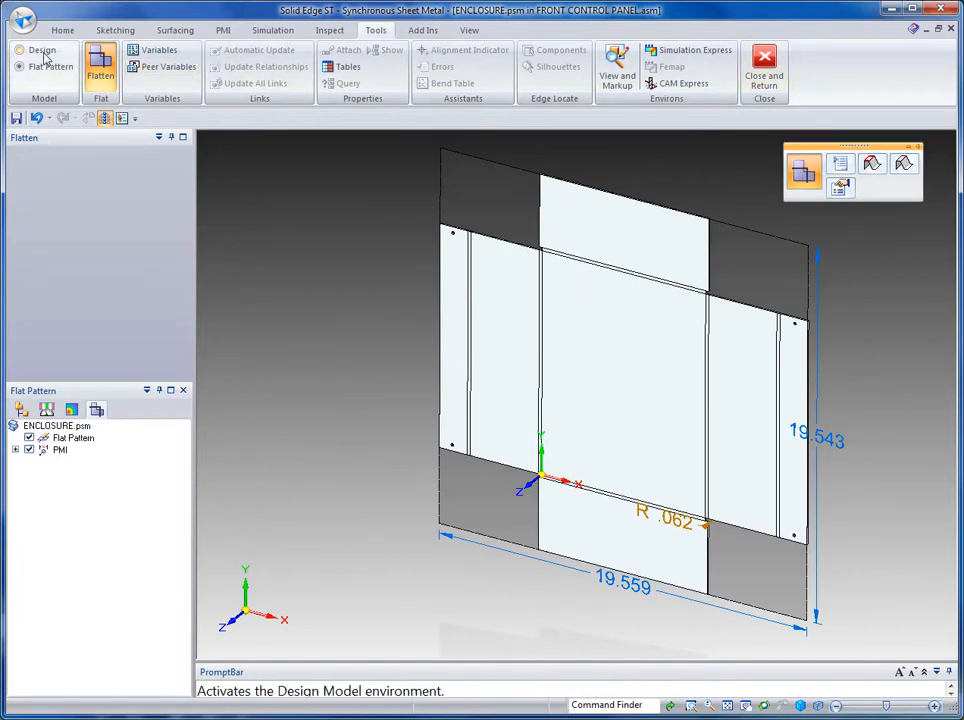
click(448, 83)
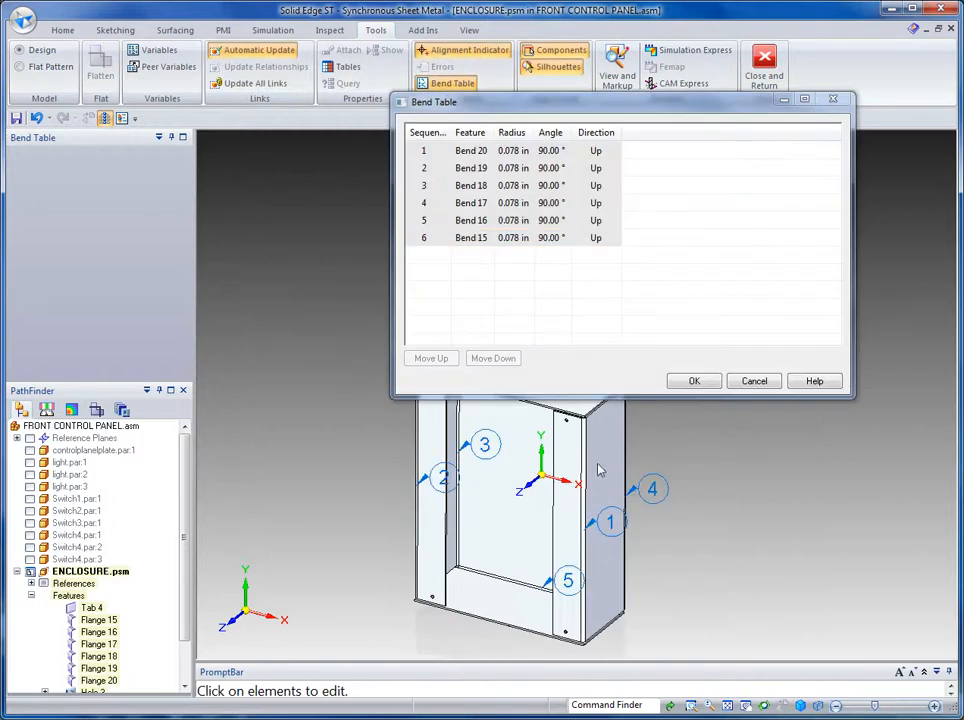
Check the six 90° bends in the bend table, close it, and return to the assembly.
click(470, 150)
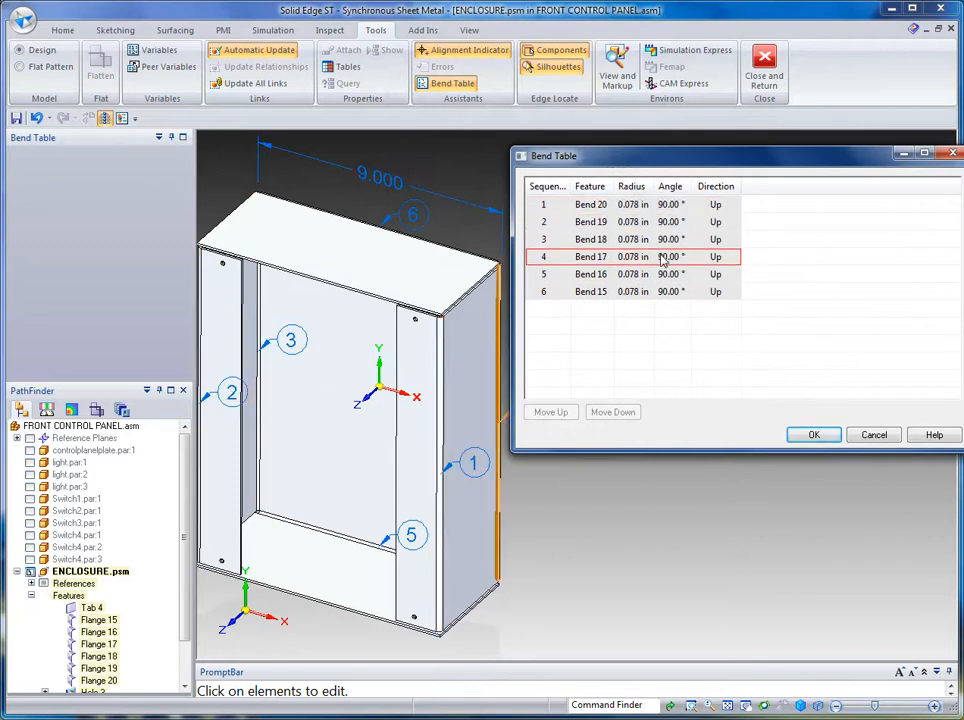
click(813, 434)
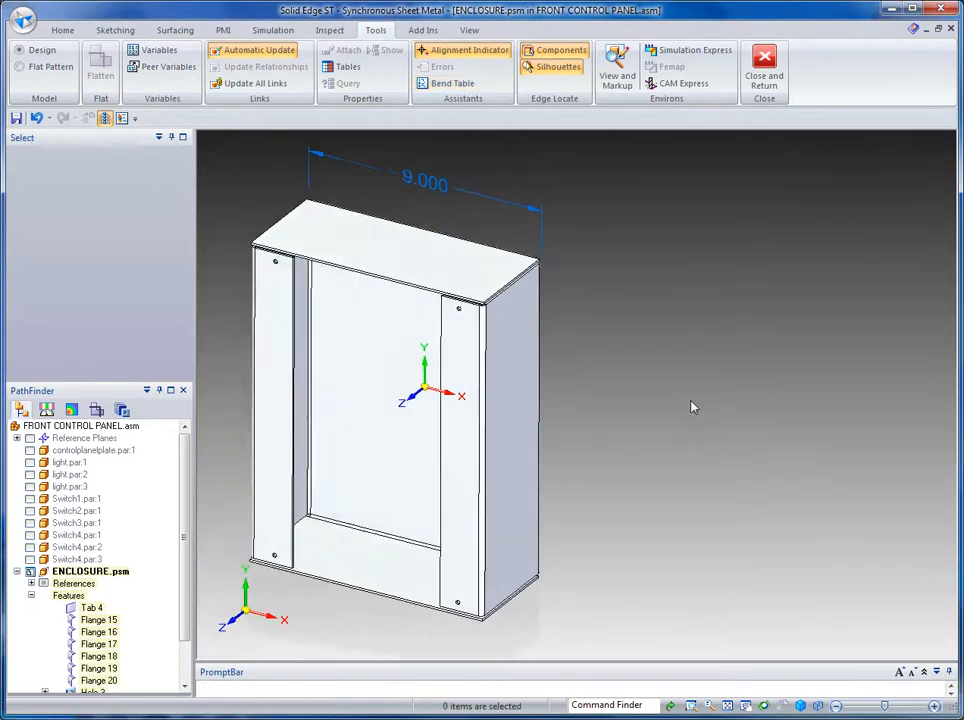
click(764, 60)
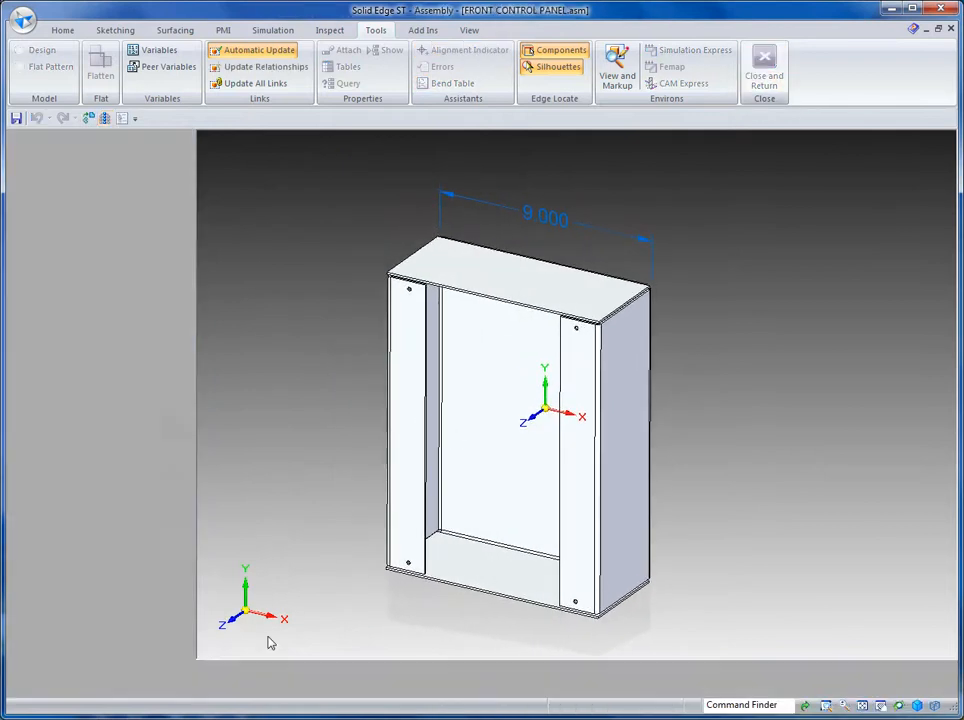
click(764, 70)
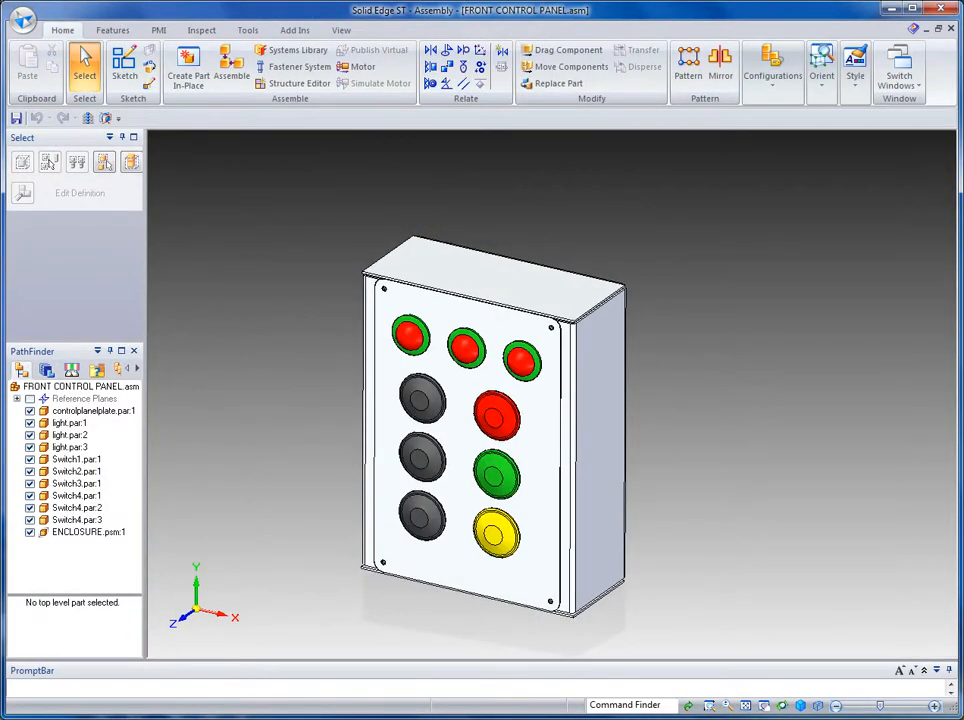